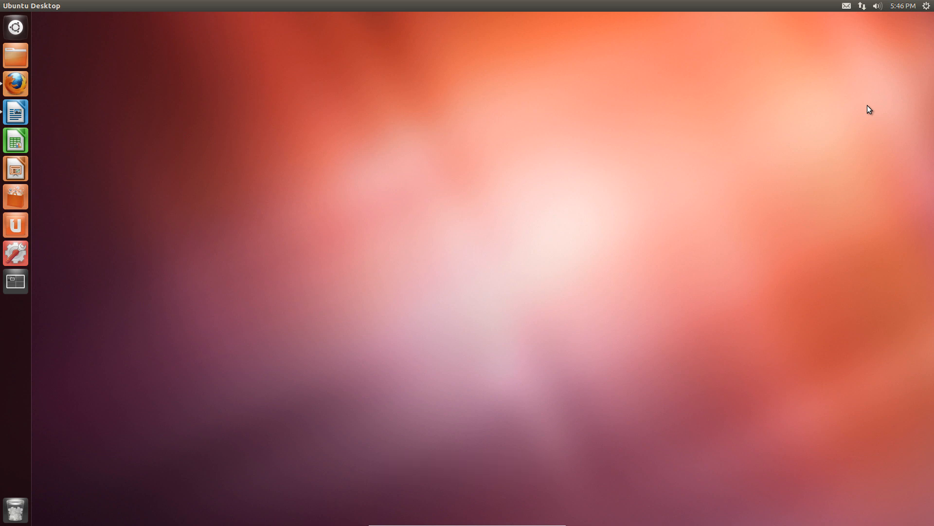
- Open a Terminal with Ctrl+Alt+T and launch an xgterm window from it
key(ctrl+alt+t)
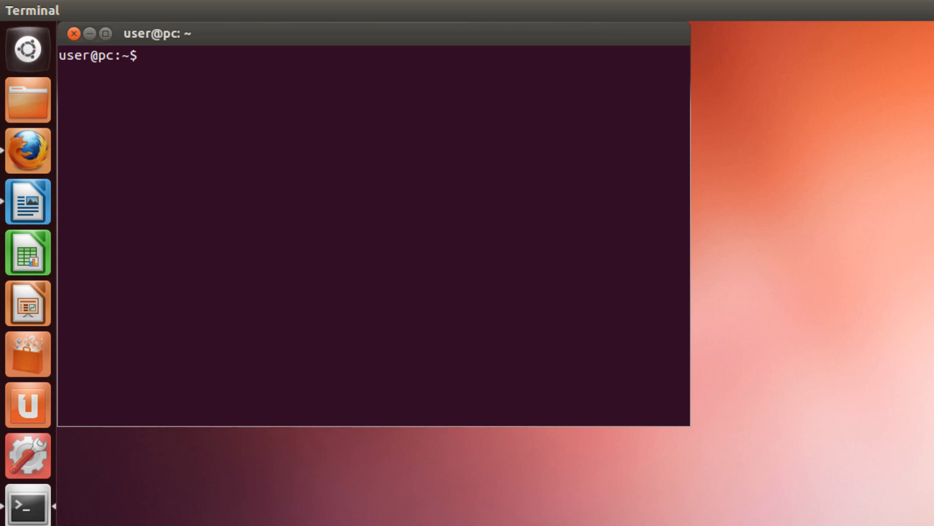
text(myter)
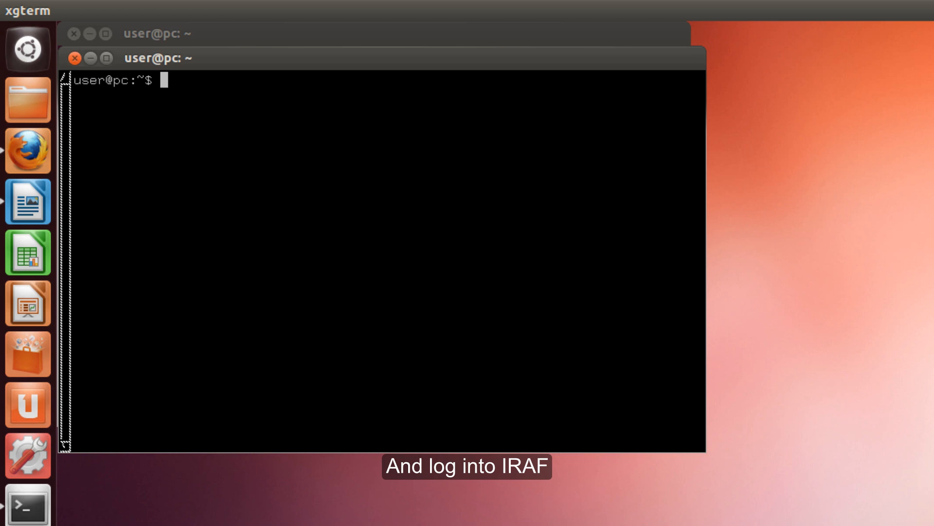
- Move into the Iraf folder, confirm login.cl is listed, and start IRAF with cl
text(cd)
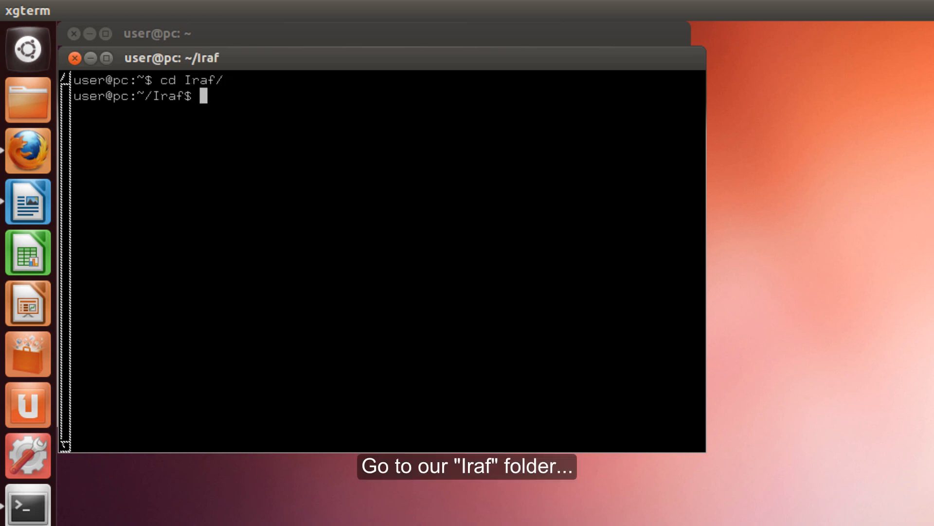
text(ls)
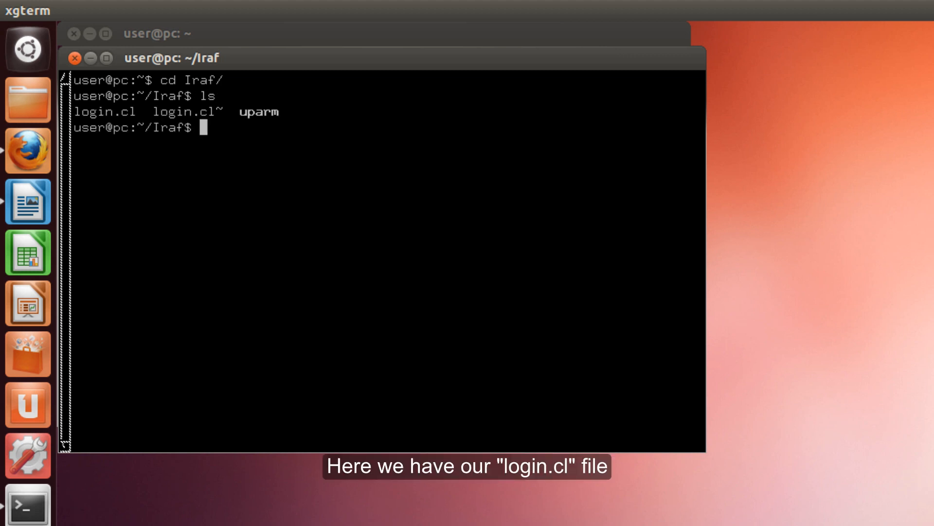
text(cl)
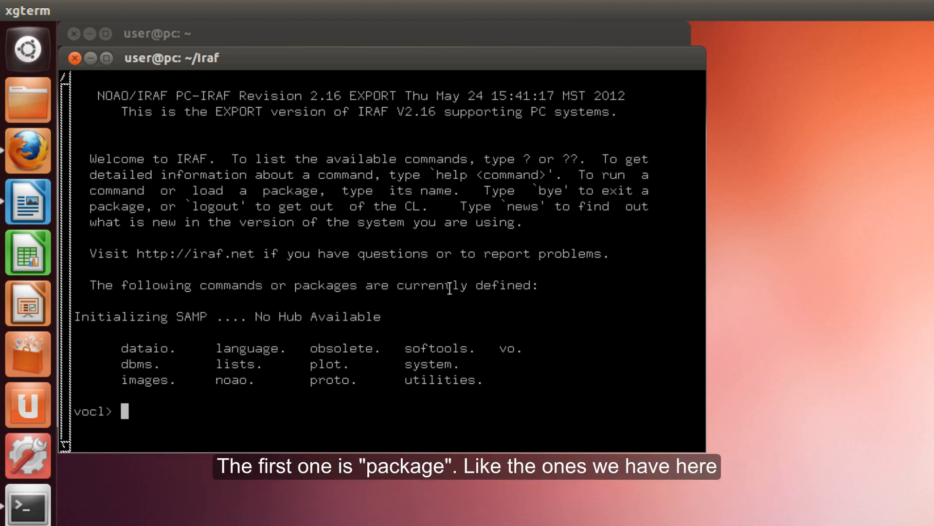
mouse_move(135, 358)
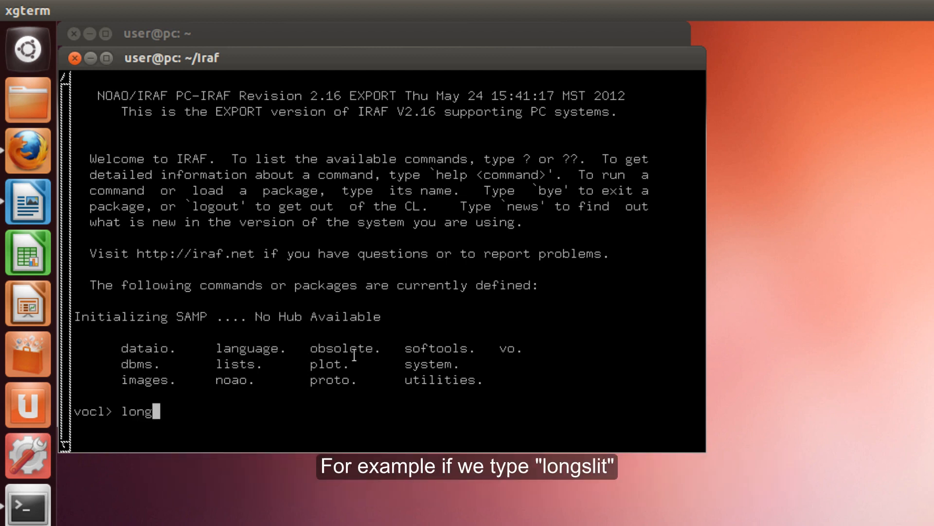
- Load the longslit package and list the home folder, showing Flat.fits
text(longslit)
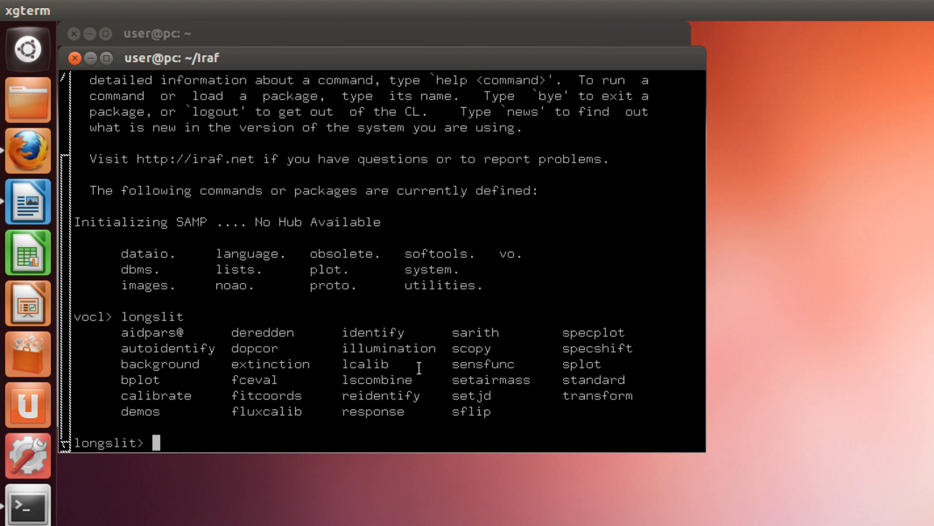
text(ls)
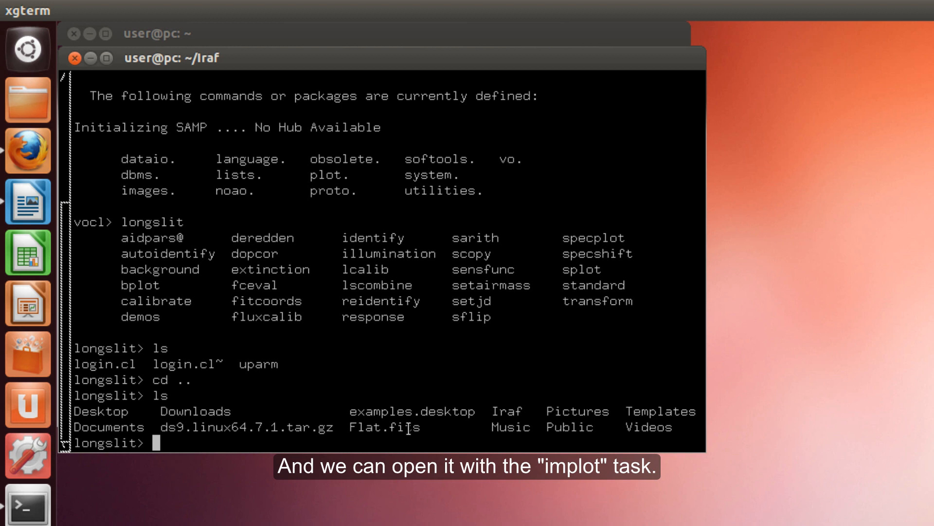
- Run implot on Flat.fits, opening a plot of line 2038
text(implot)
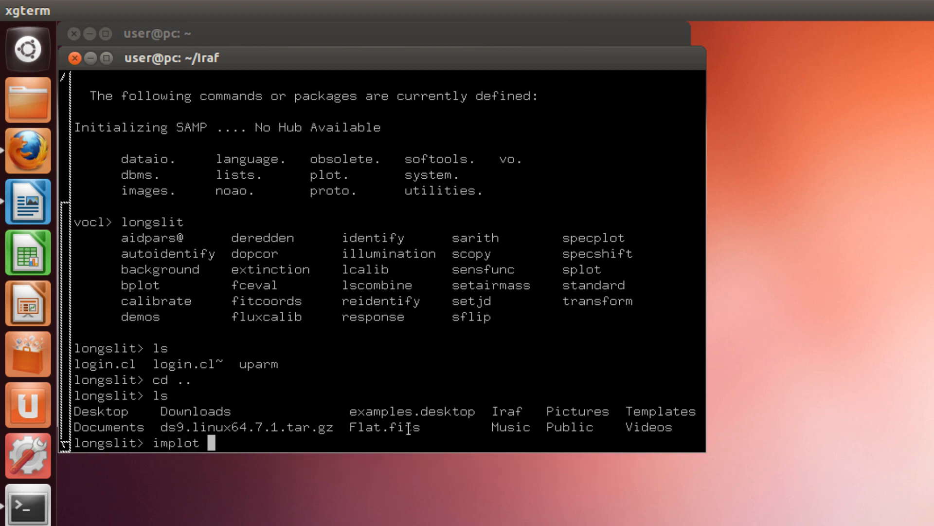
text(Flat.)
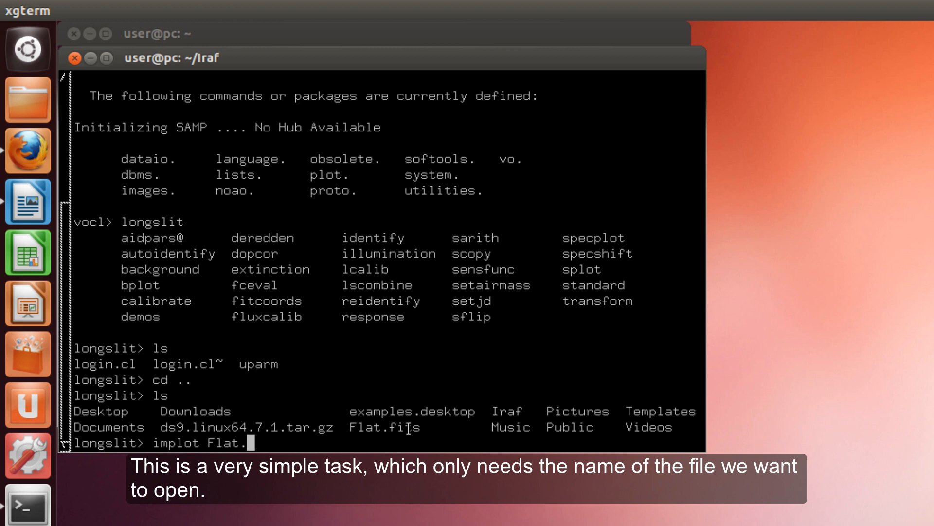
text(fit)
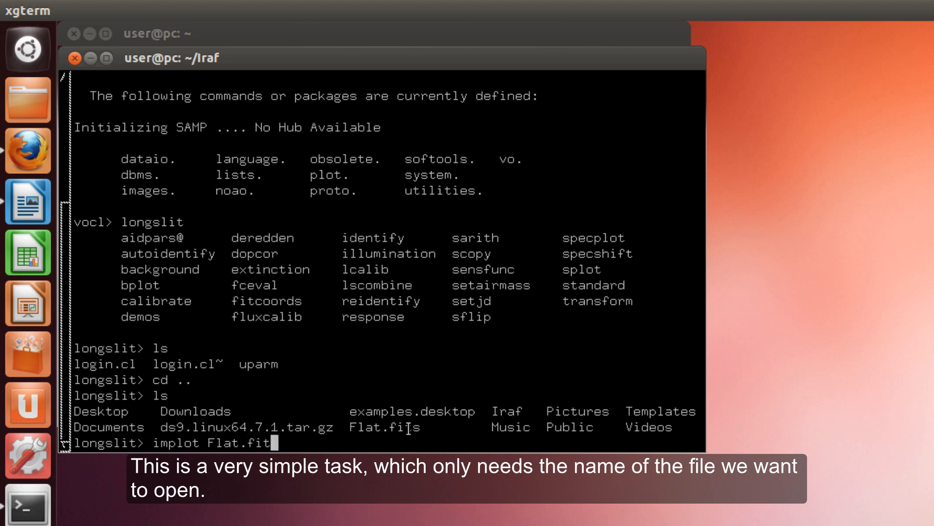
text(s)
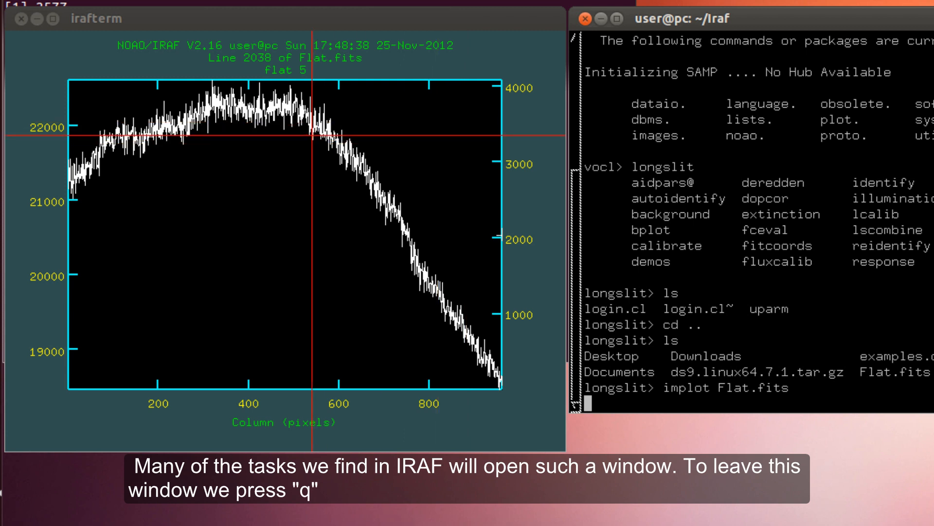
- Quit the plot, load apextract, switch to longslit and back to apextract, then clear
key(q)
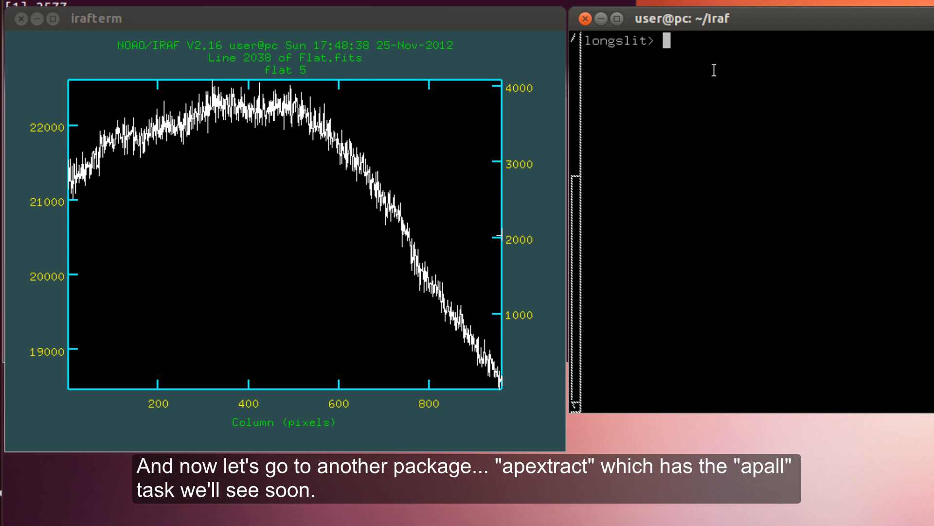
text(apextract)
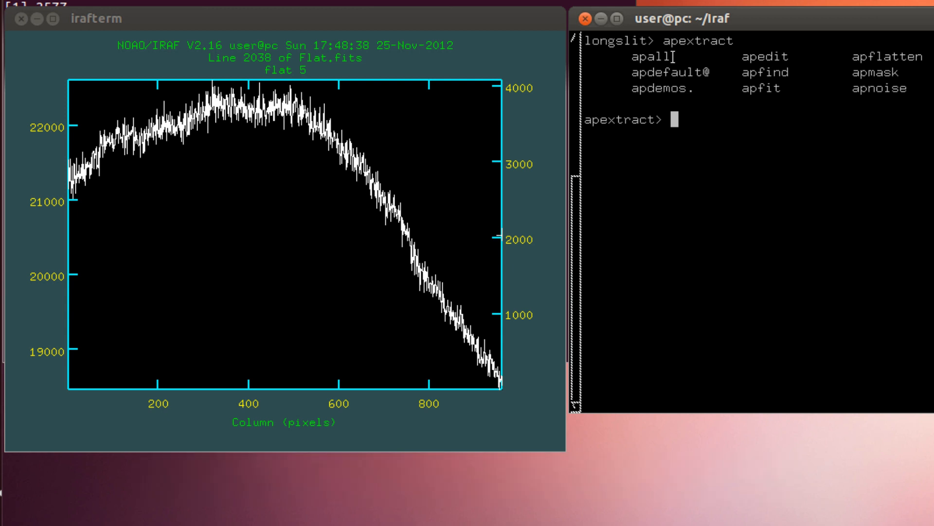
mouse_move(691, 114)
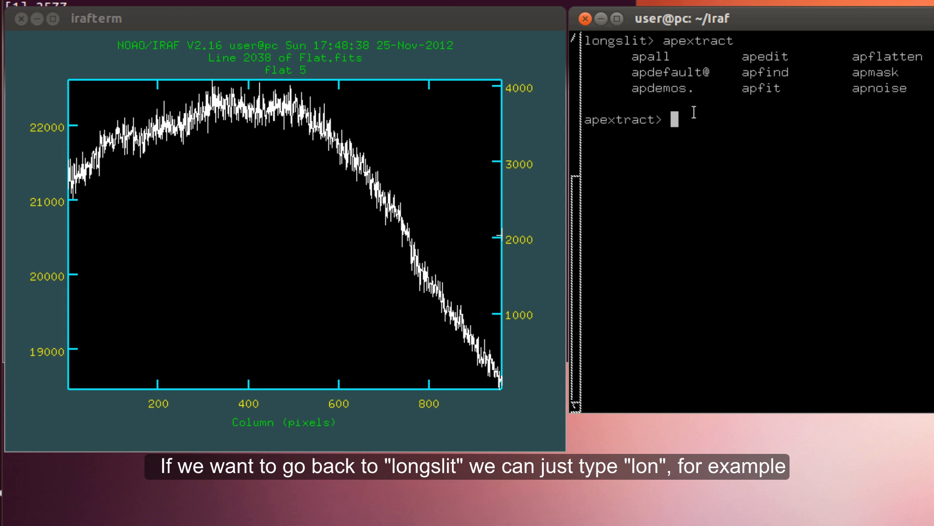
text(lon)
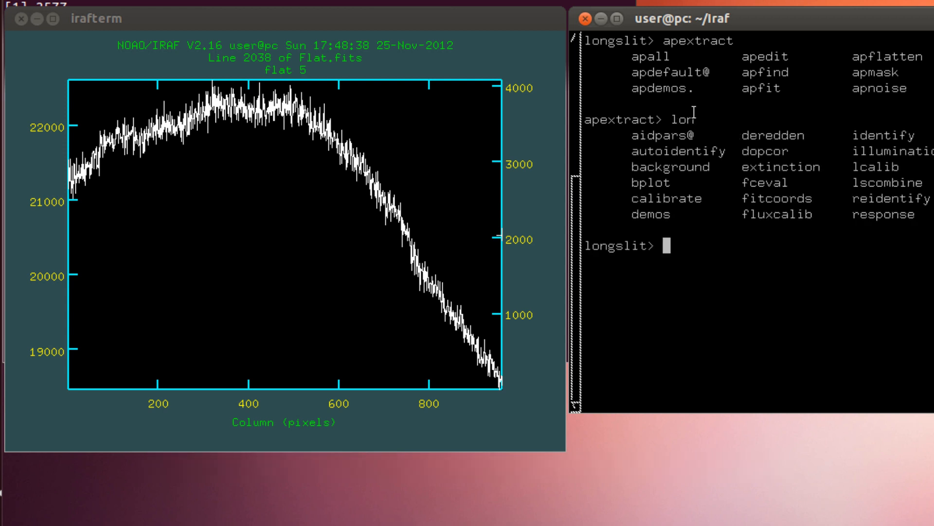
text(apex)
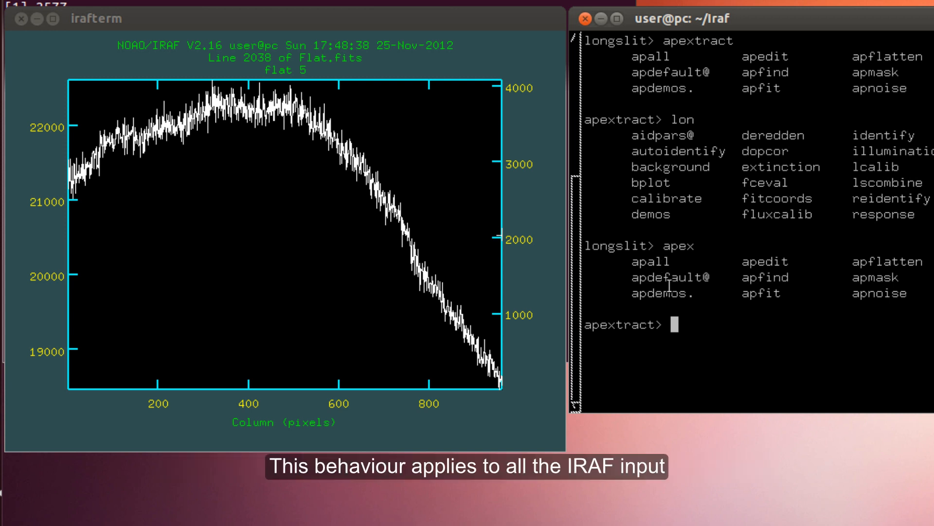
text(apex)
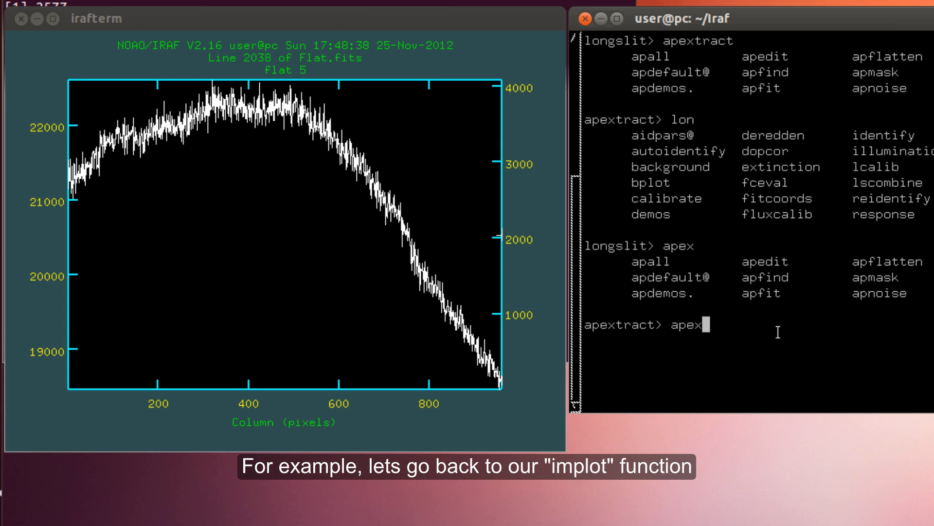
text(clear)
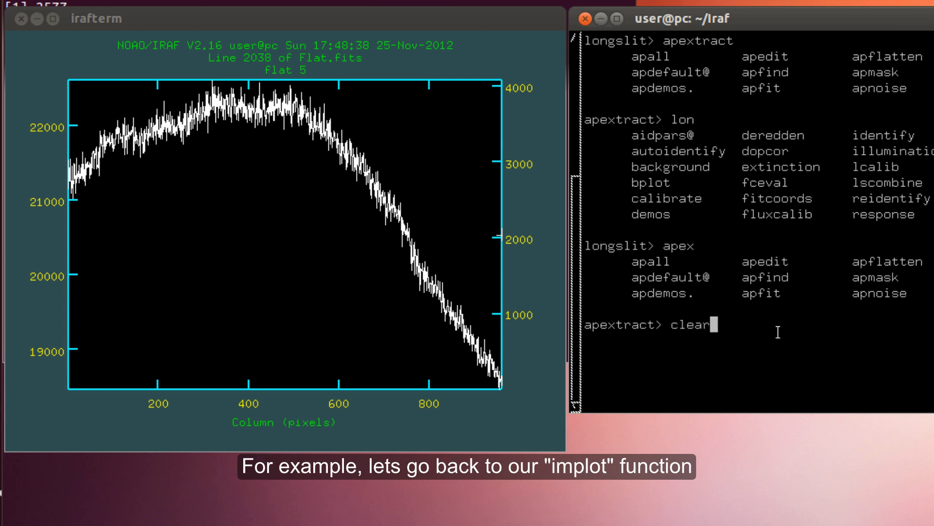
- Replot Flat.fits and redraw it with 10 vertical-axis tick marks (:nyt 10)
text(implot Flat.fits)
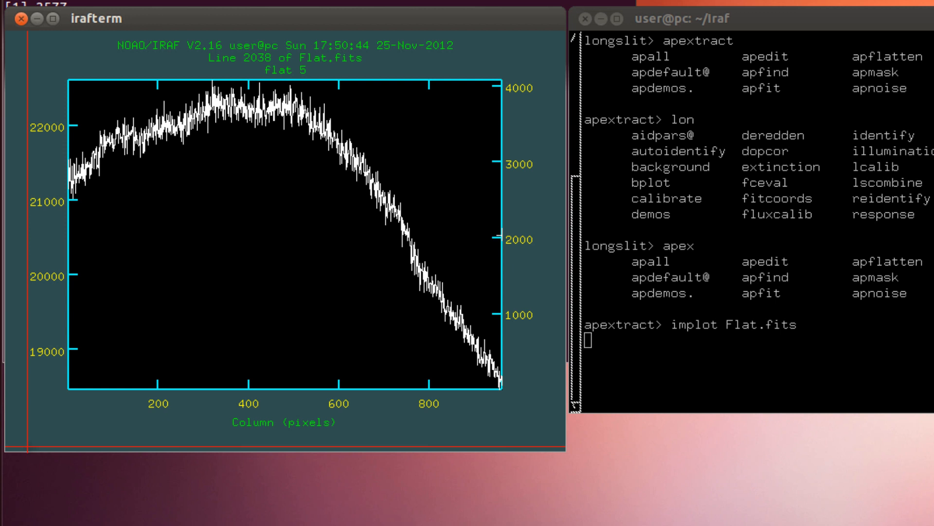
key(r)
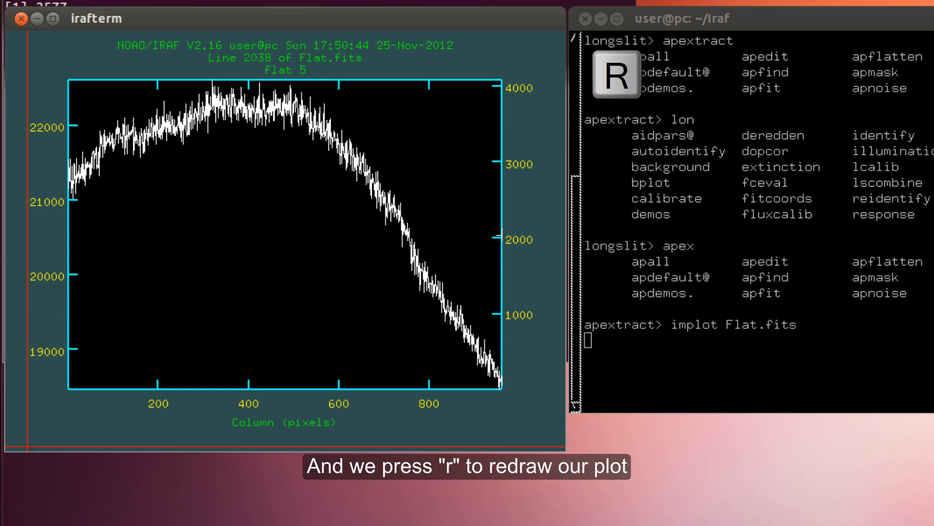
key(r)
text(:n)
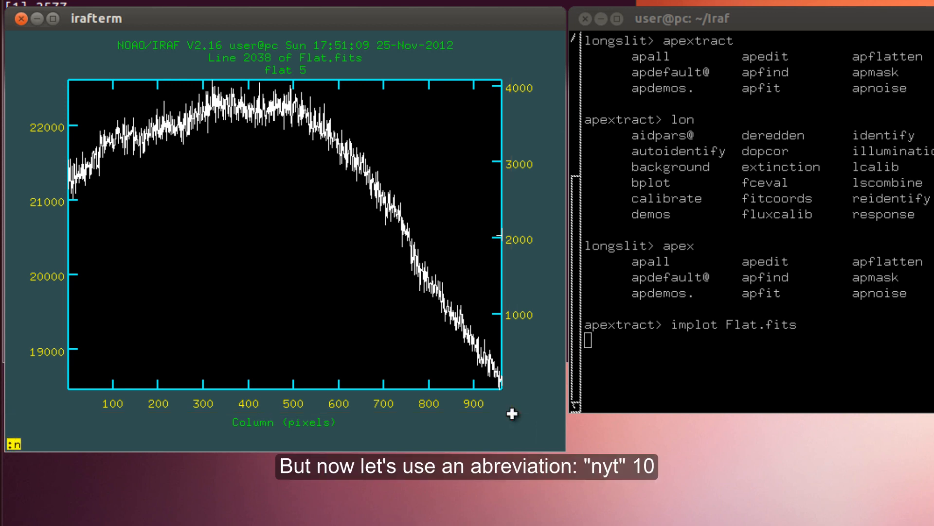
text(yt)
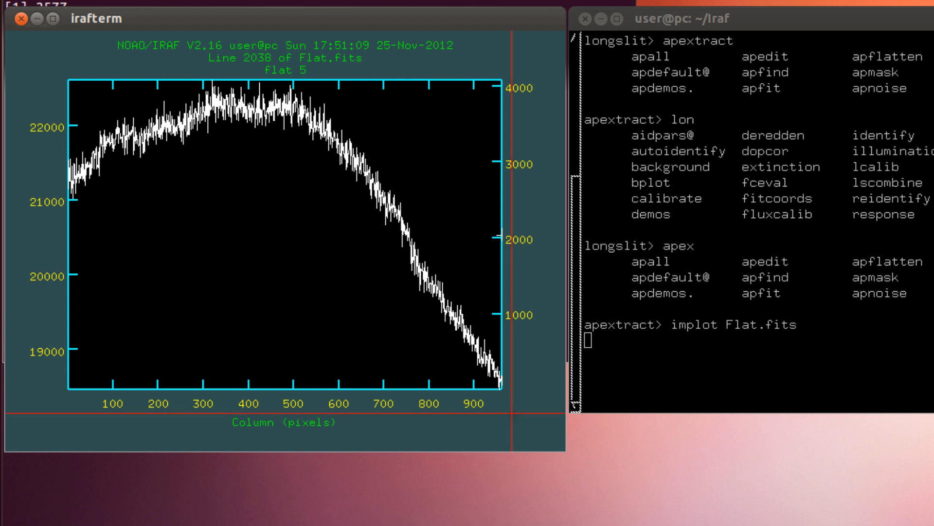
key(r)
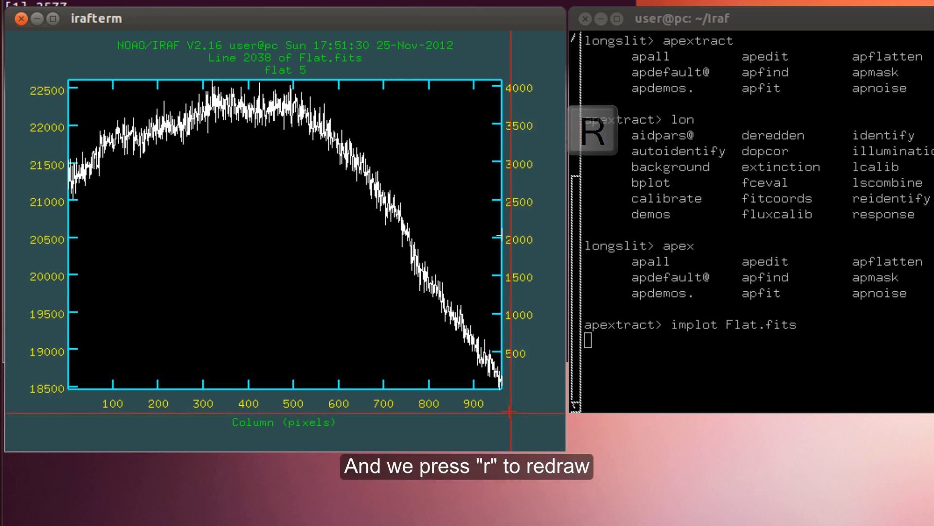
key(r)
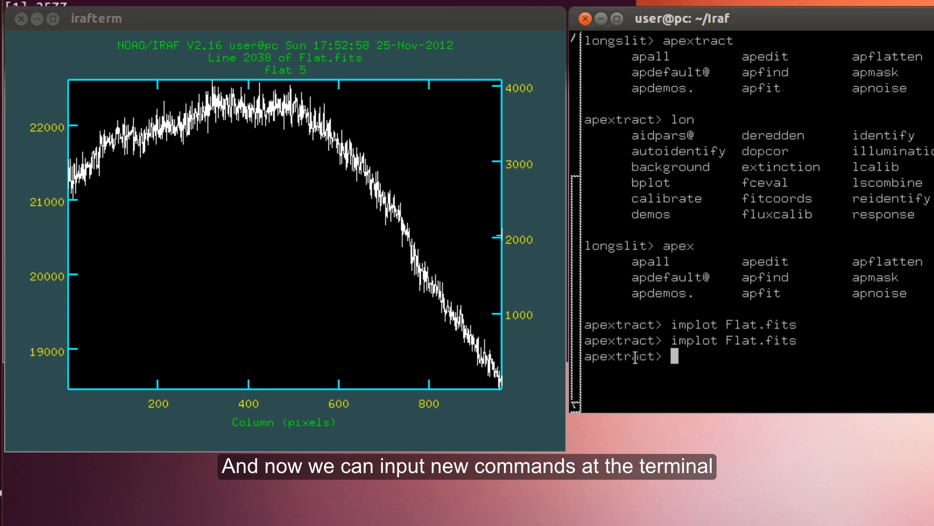
- Plot Flat.fits with implot, focus the irafterm window, and quit with q
text(implot Flat.fits)
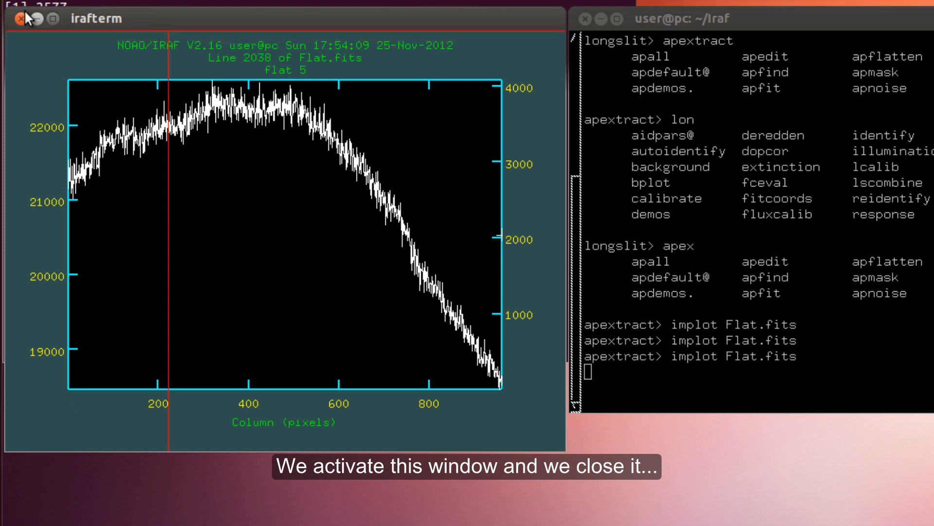
click(10, 19)
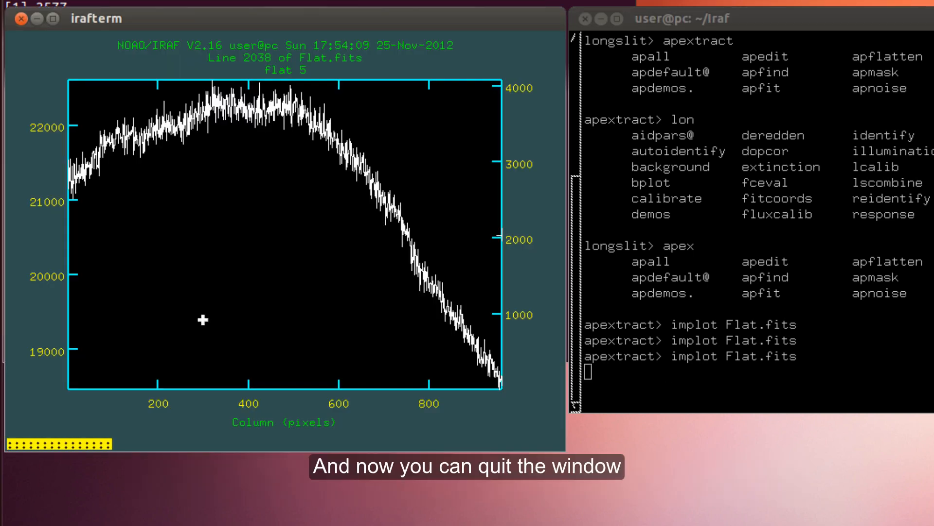
key(q)
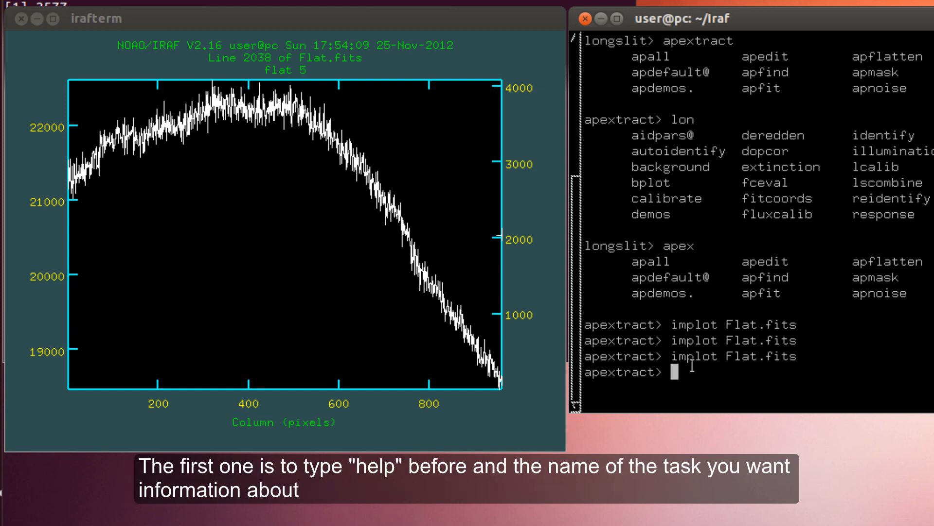
- Open help for implot and page down to the examples and bugs sections
text(help)
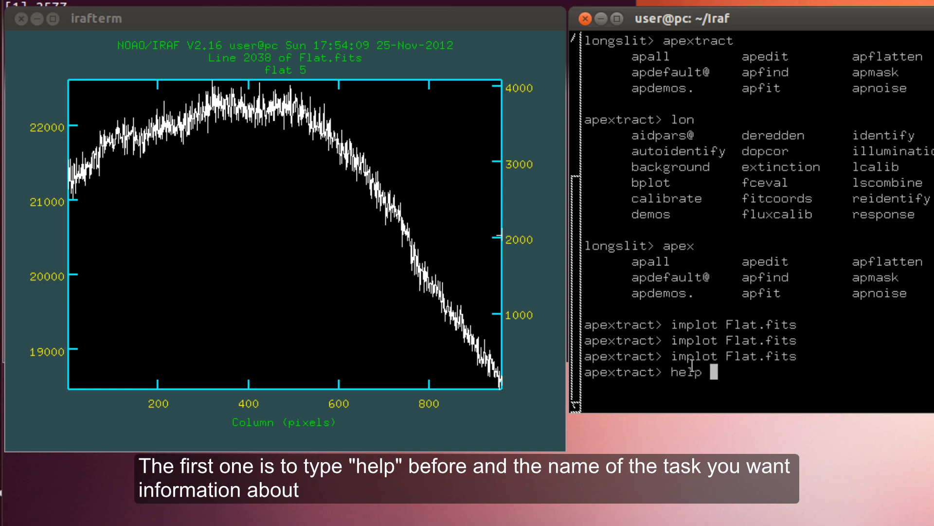
text(imp)
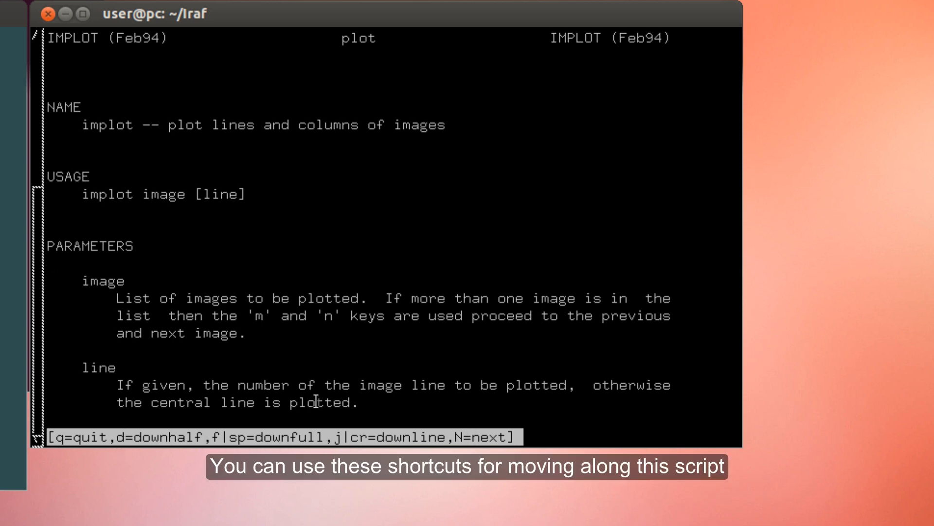
key(d)
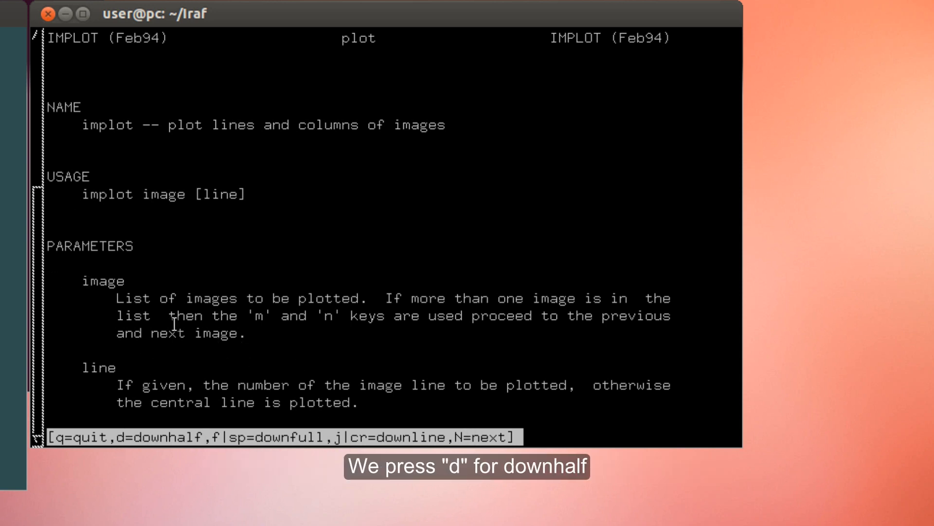
key(d)
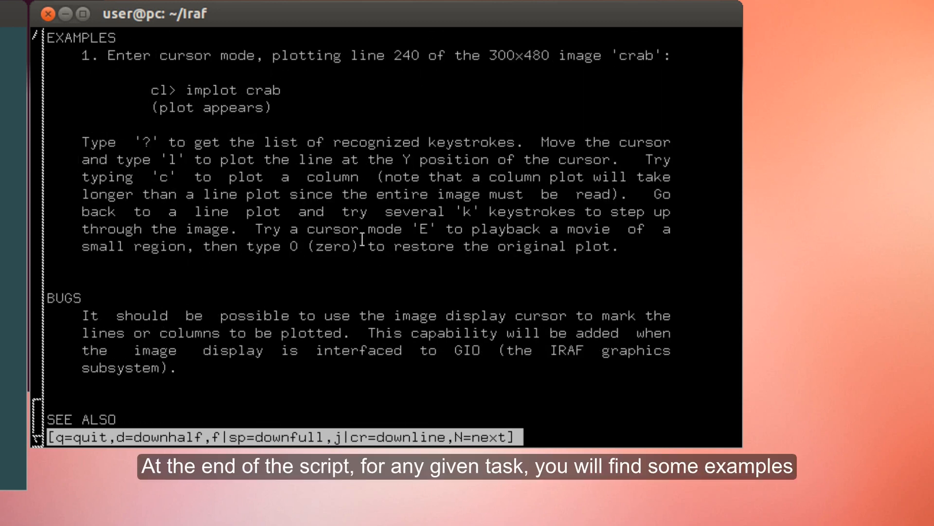
mouse_move(148, 149)
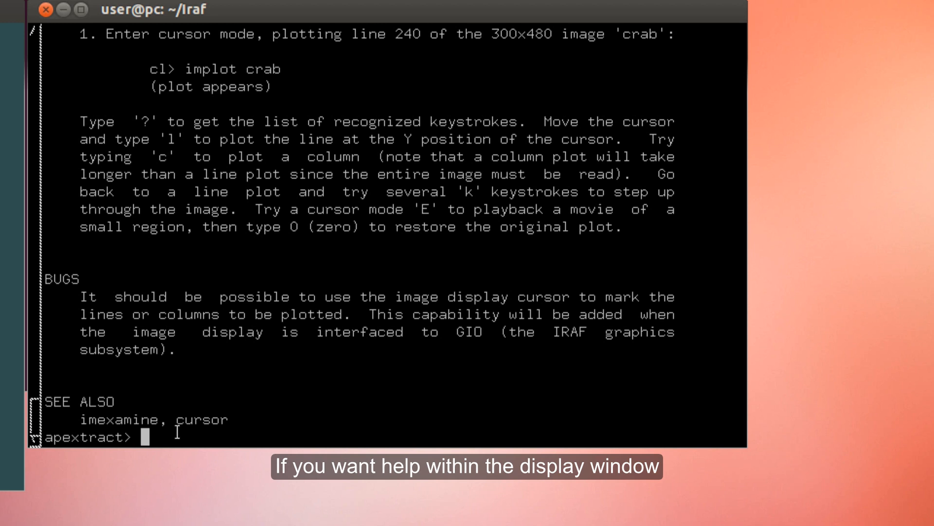
- Plot Flat.fits, view the keystroke help list, then quit it and the plot
text(implot Flat.fits)
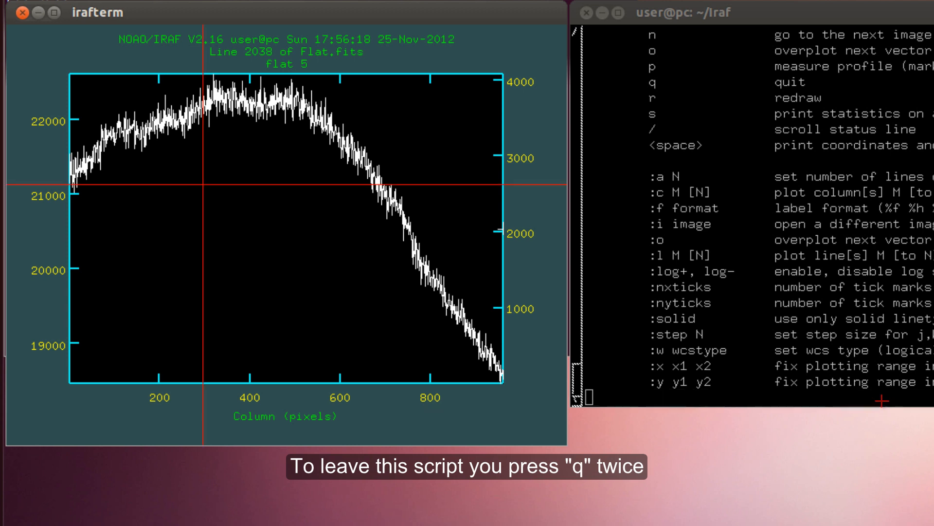
key(q)
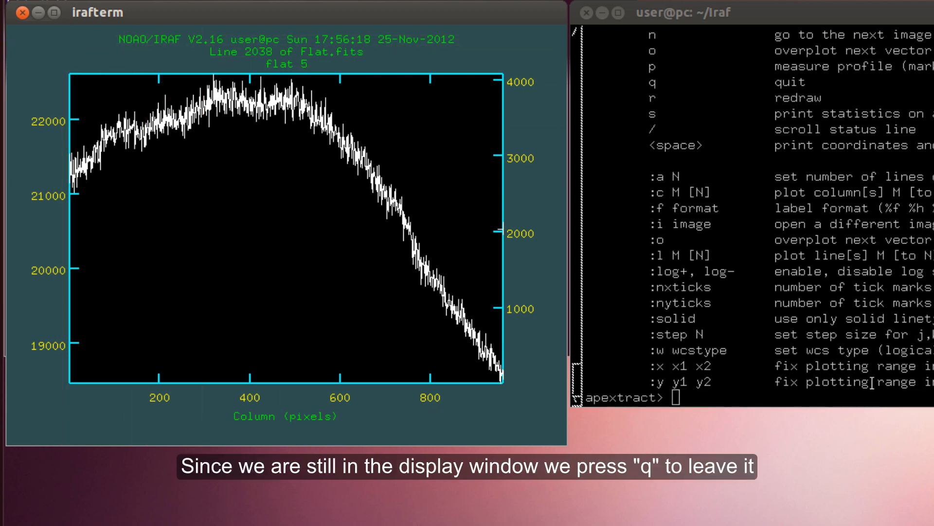
key(q)
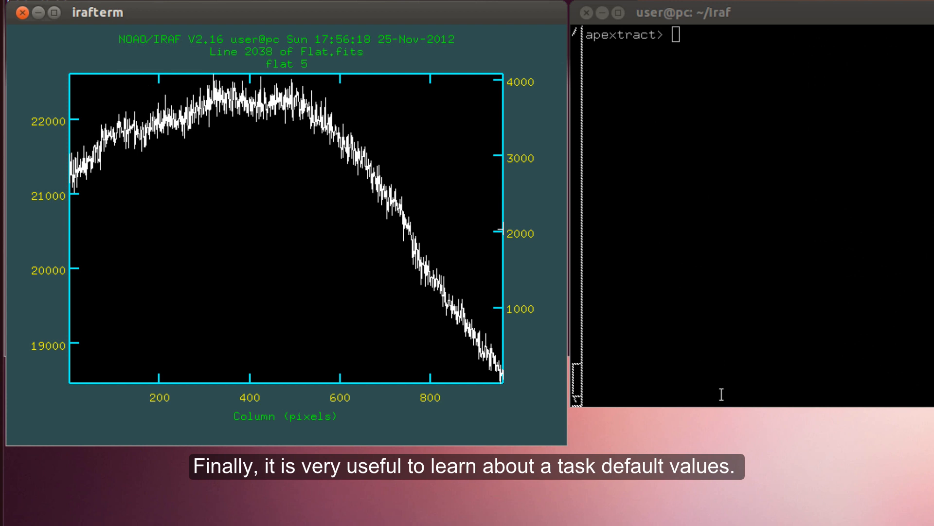
- Inspect implot's parameters in epar (Flat.fits, line 123) and exit with :q
text(epar)
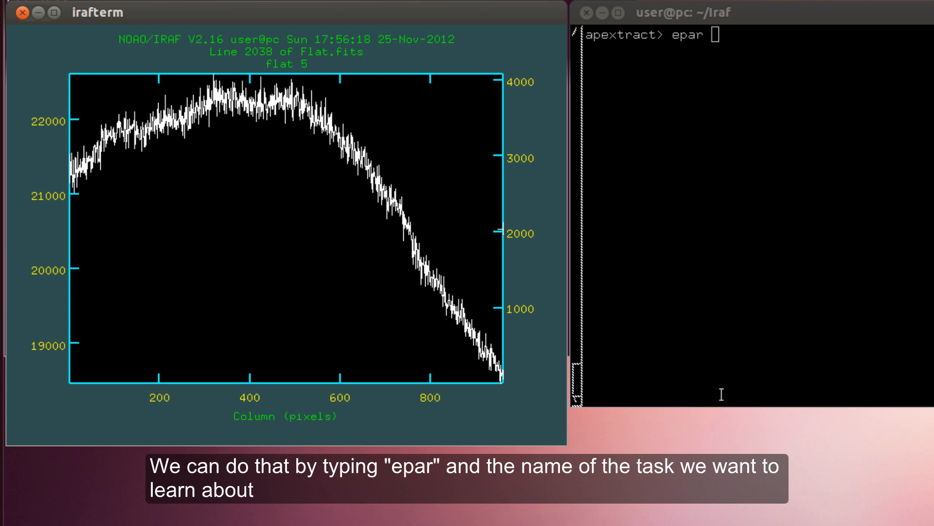
text(implot)
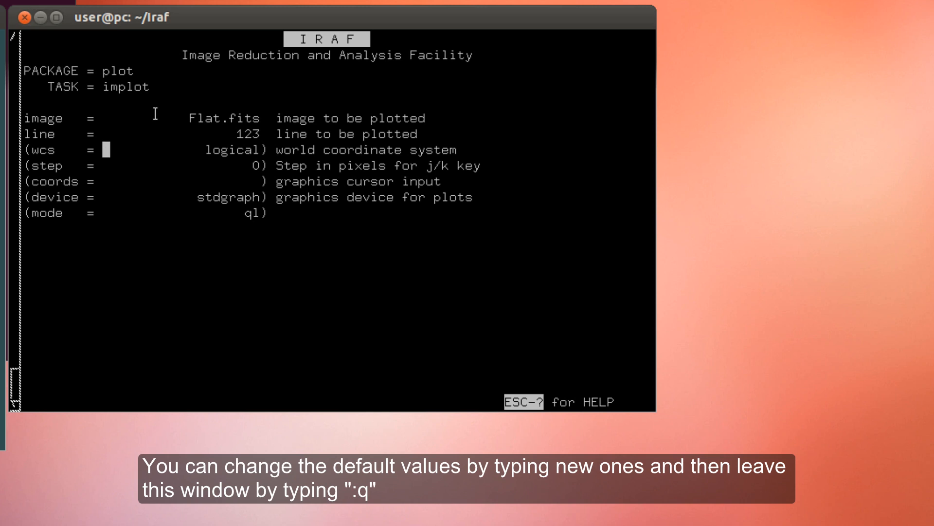
text(:)
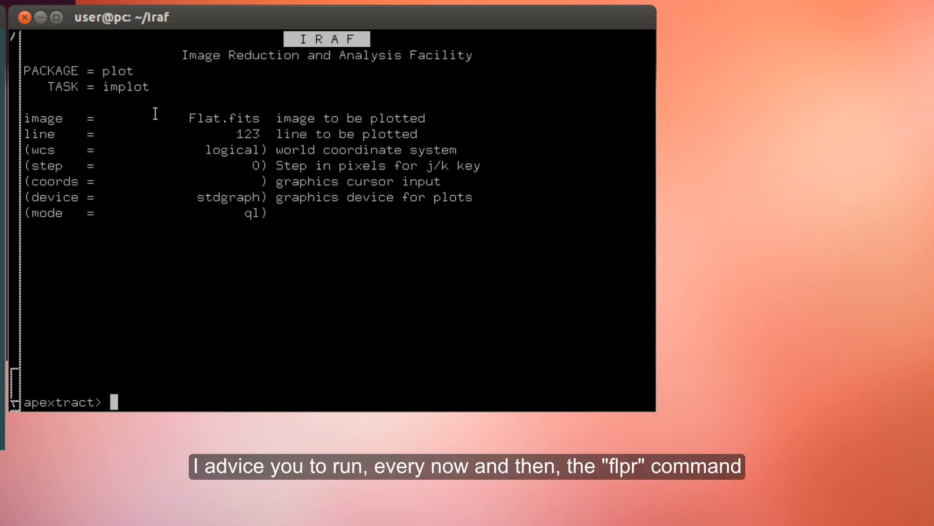
- Run flpr to flush the process cache, then logout to return to the shell prompt
text(flpr)
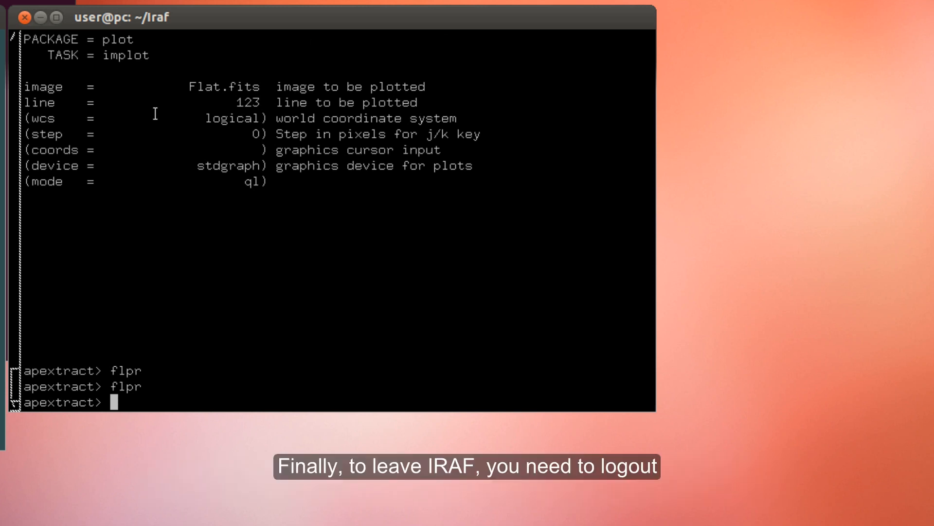
text(logout)
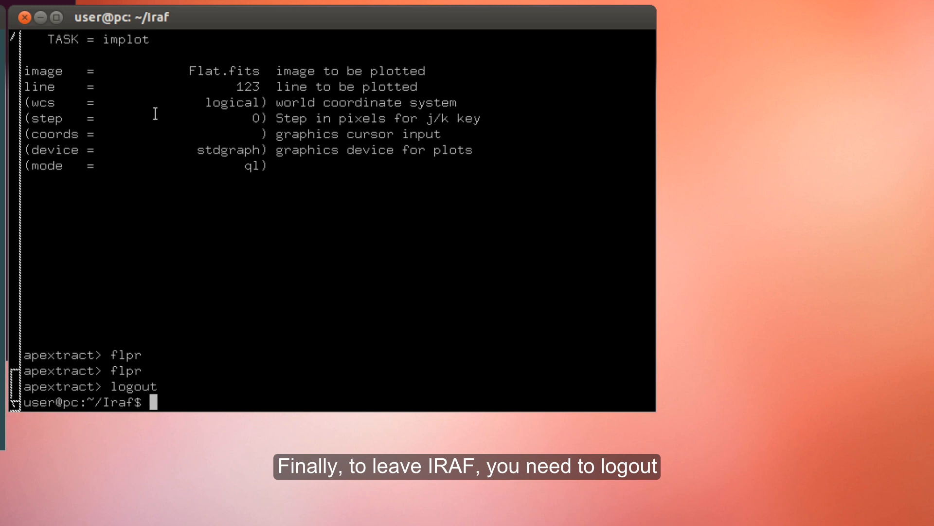